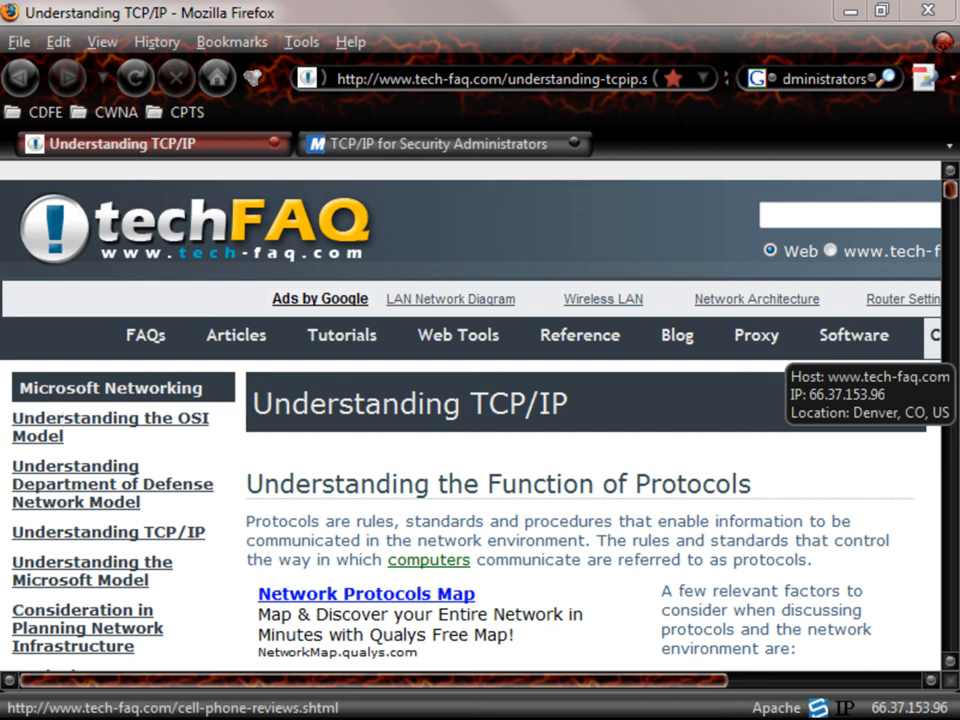
pyautogui.moveTo(603, 298)
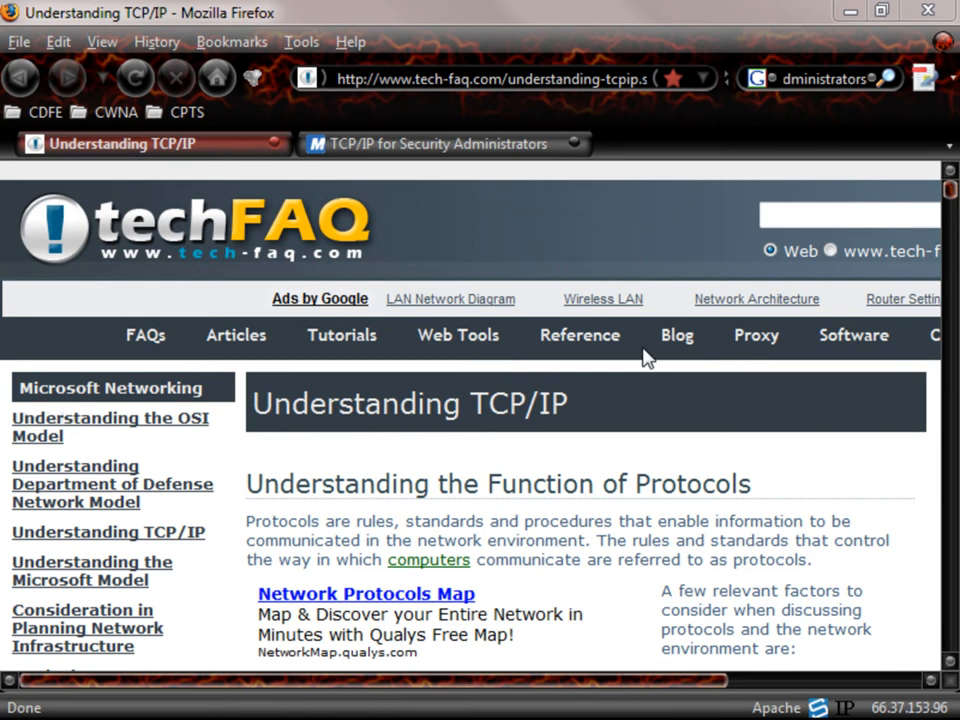
pyautogui.moveTo(530, 485)
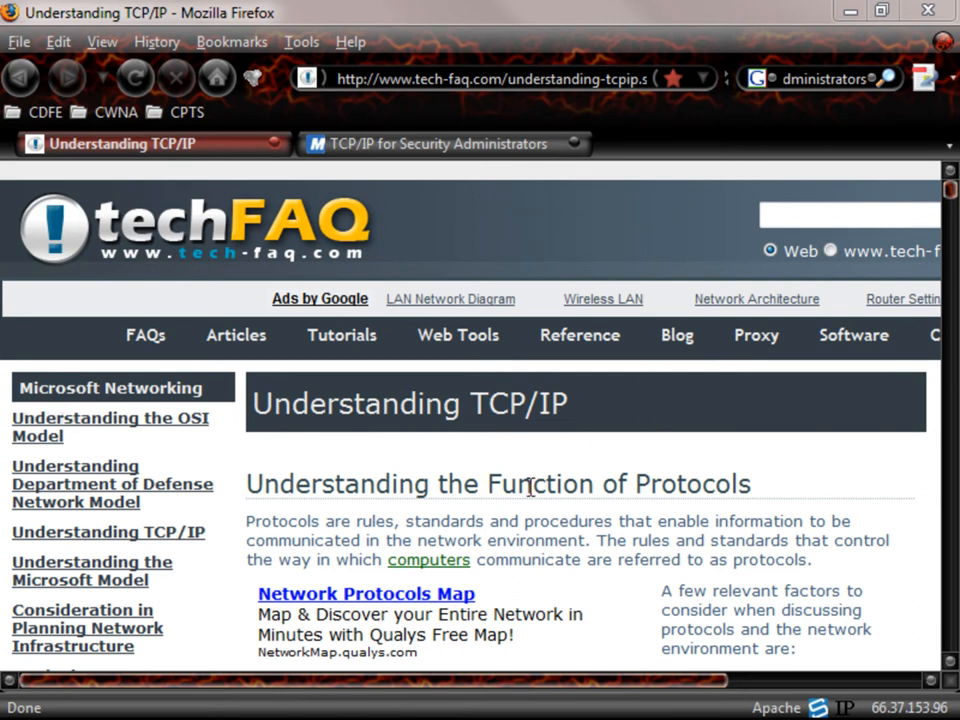
pyautogui.moveTo(413, 217)
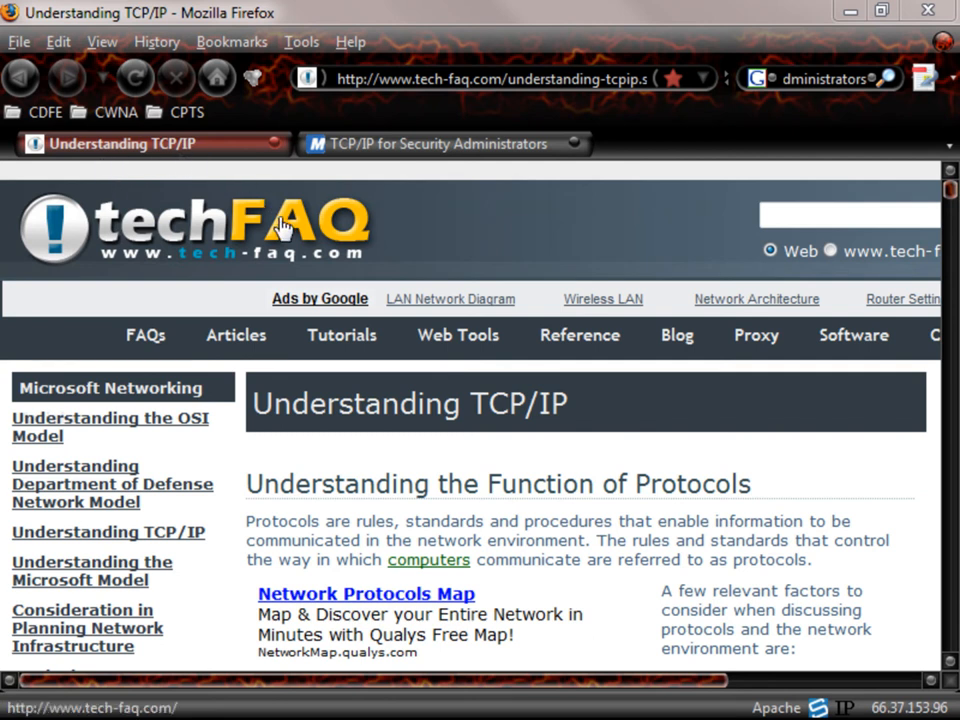
pyautogui.moveTo(700, 533)
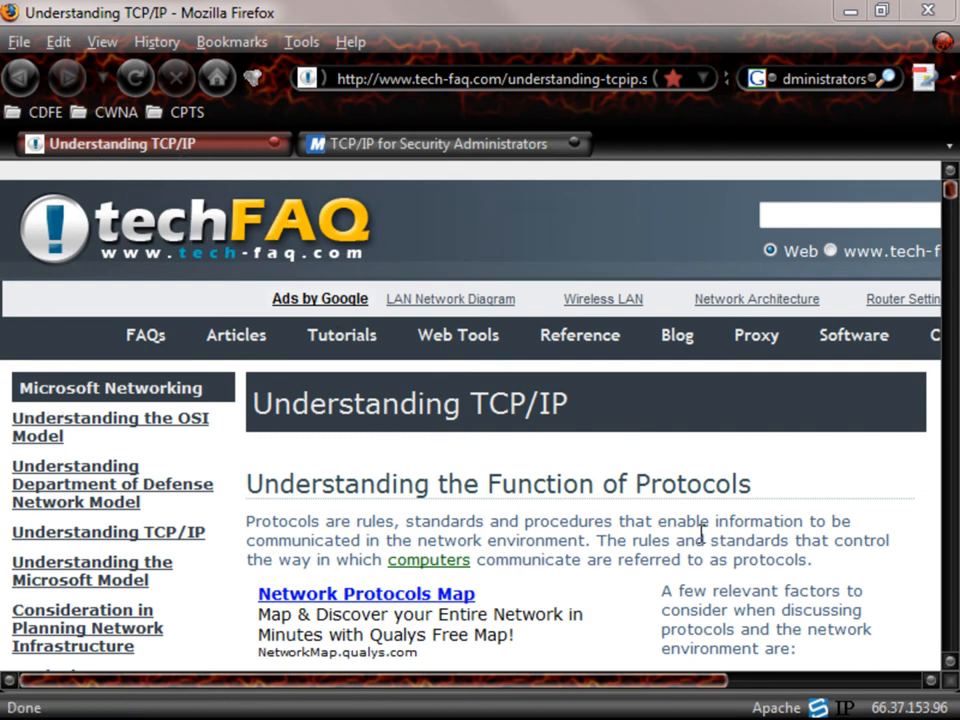
pyautogui.moveTo(950, 650)
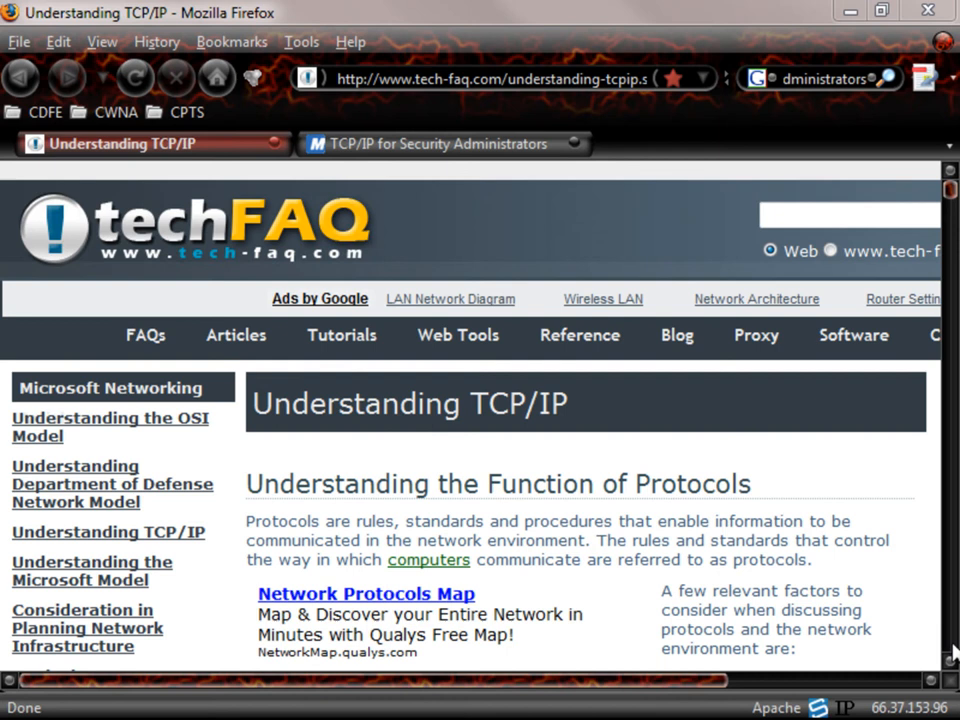
# Scroll past the OSI layers and protocol types to 'An Introduction to the TCP/IP Protocol Suite'
pyautogui.scroll(-3)
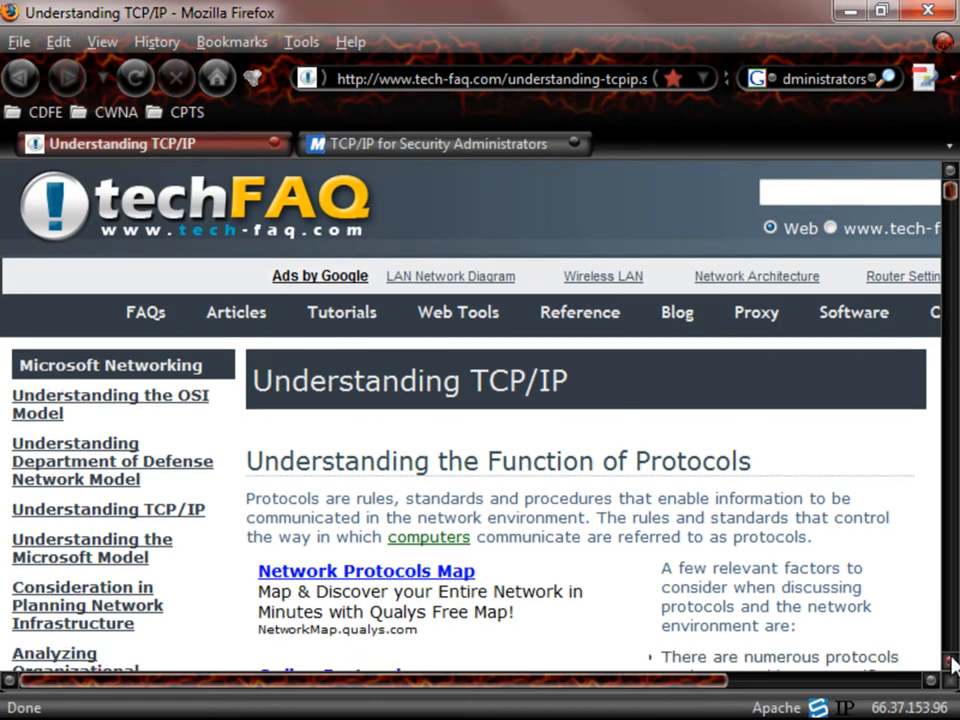
pyautogui.scroll(-3)
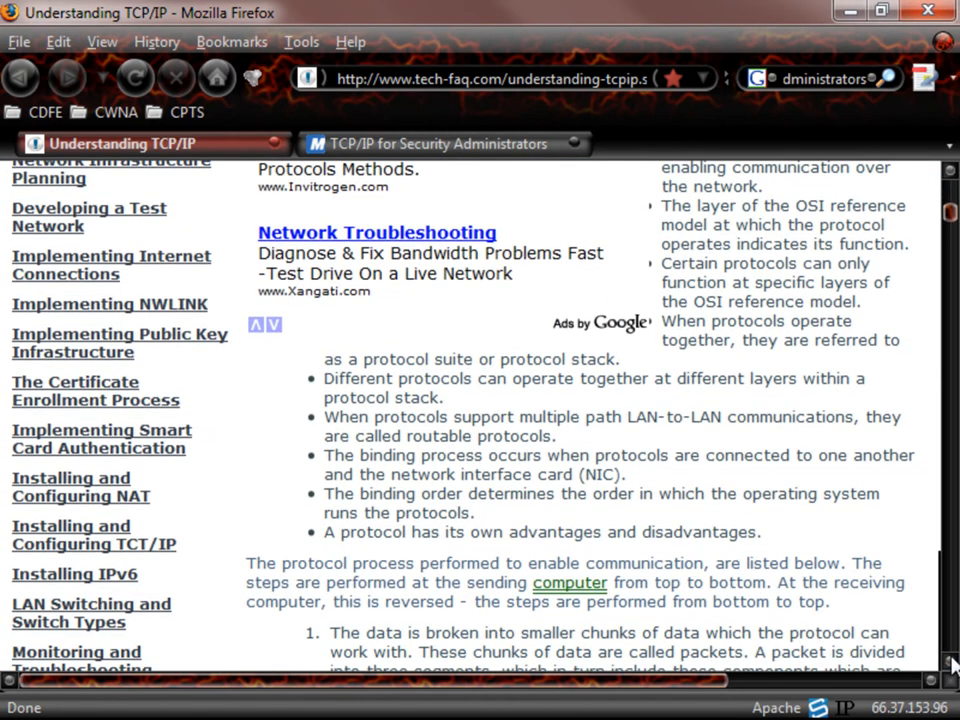
pyautogui.scroll(-3)
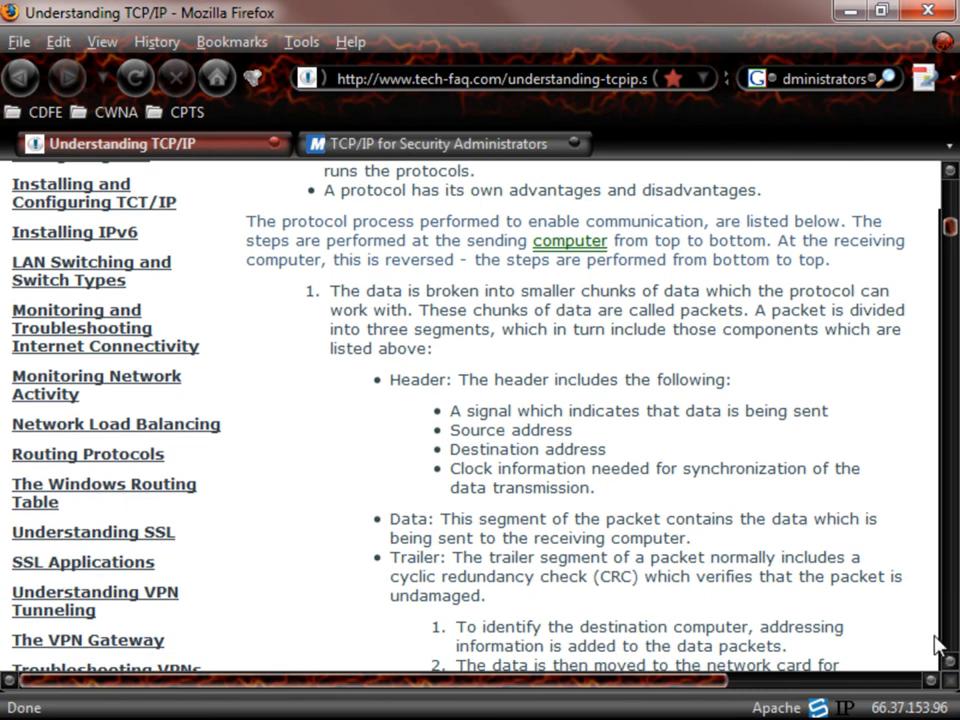
pyautogui.moveTo(355, 242)
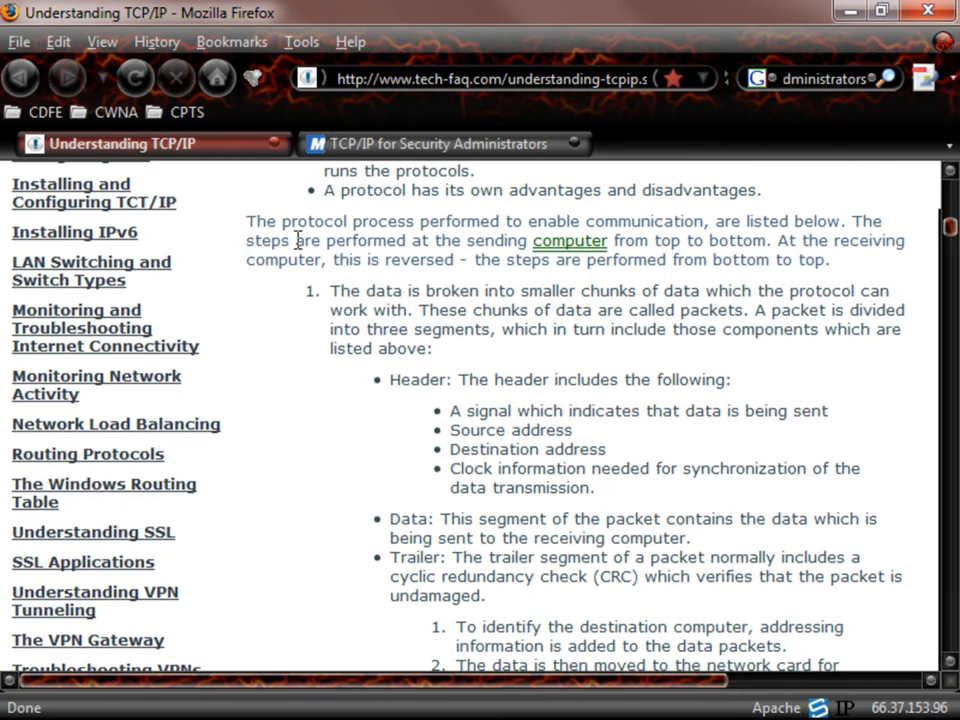
pyautogui.moveTo(388, 385)
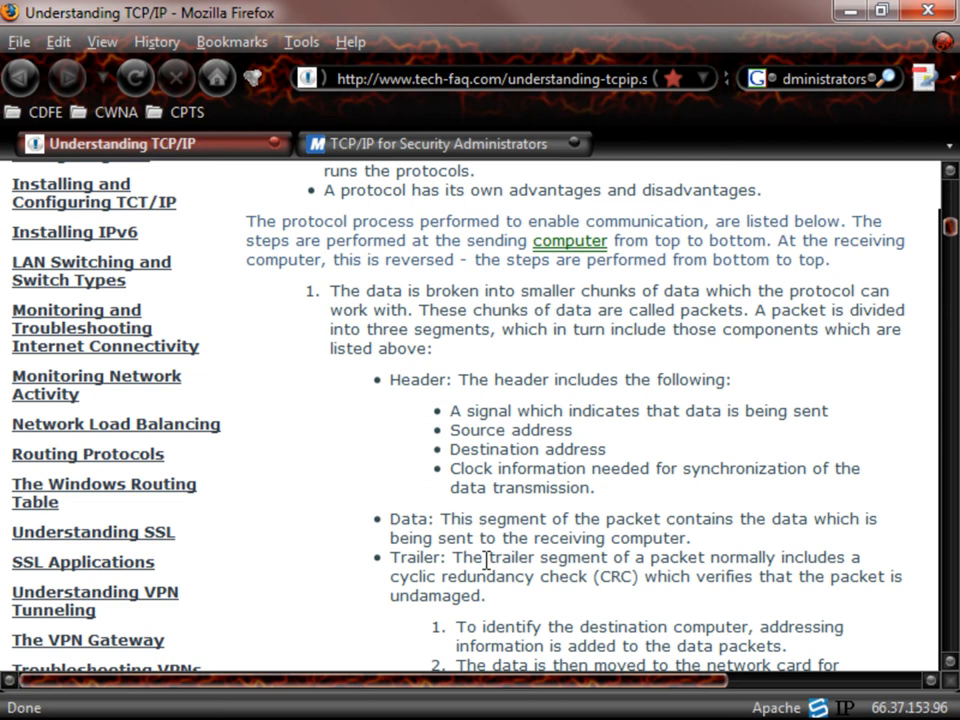
pyautogui.scroll(-3)
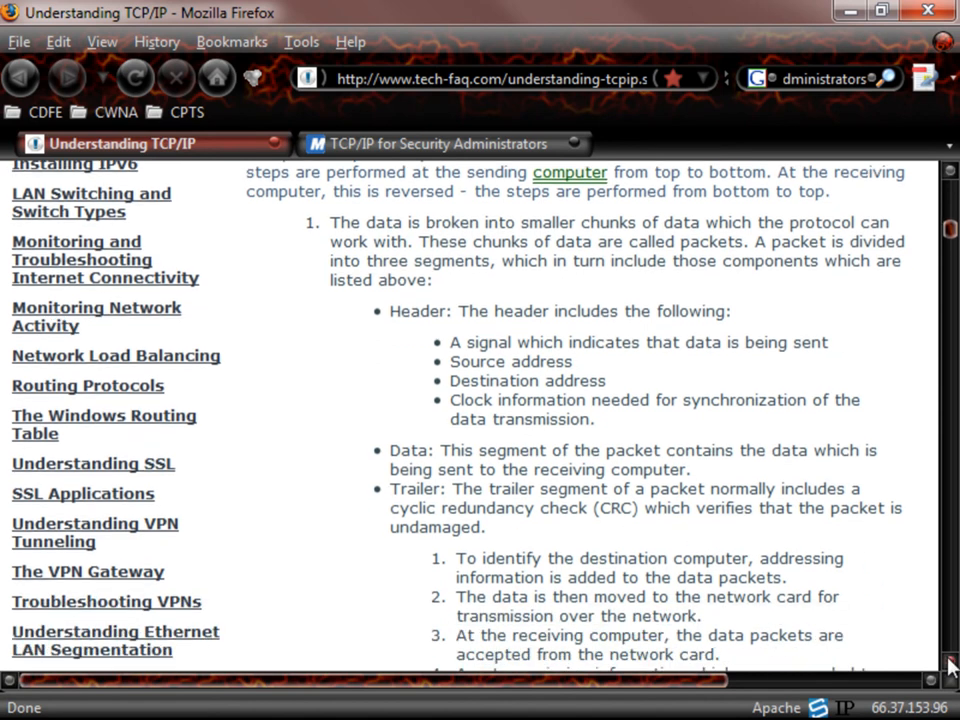
pyautogui.scroll(-3)
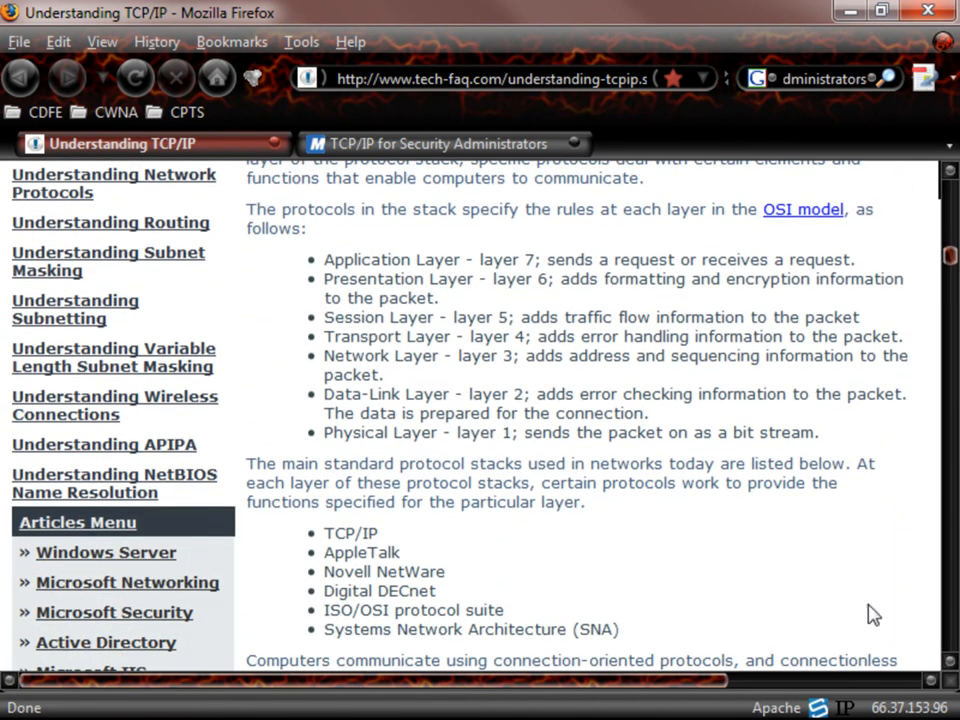
pyautogui.moveTo(567, 476)
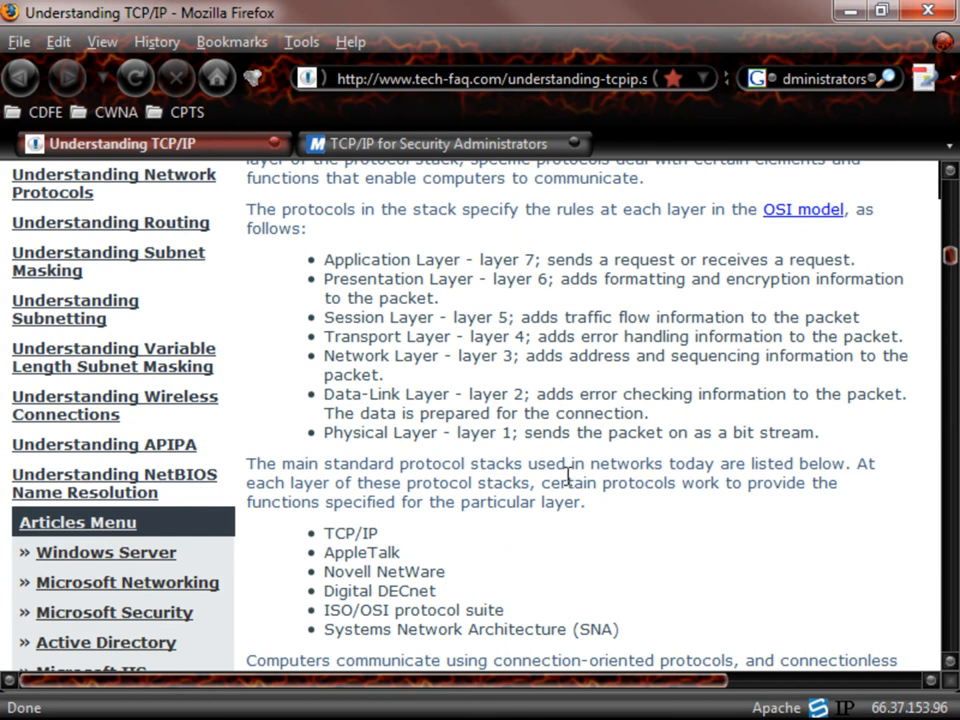
pyautogui.scroll(-3)
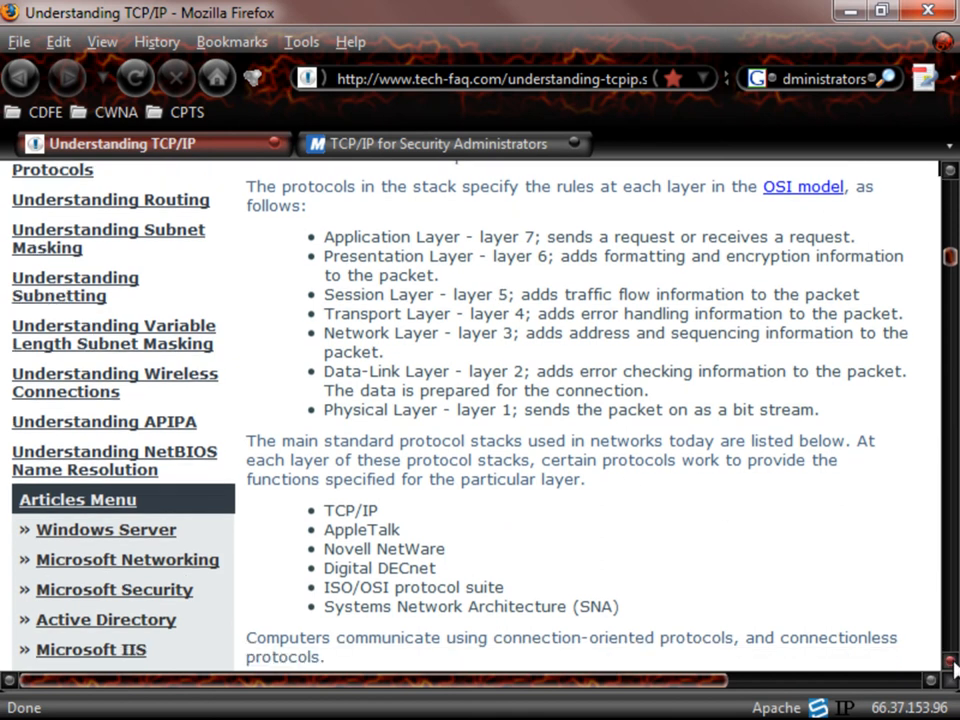
pyautogui.scroll(-3)
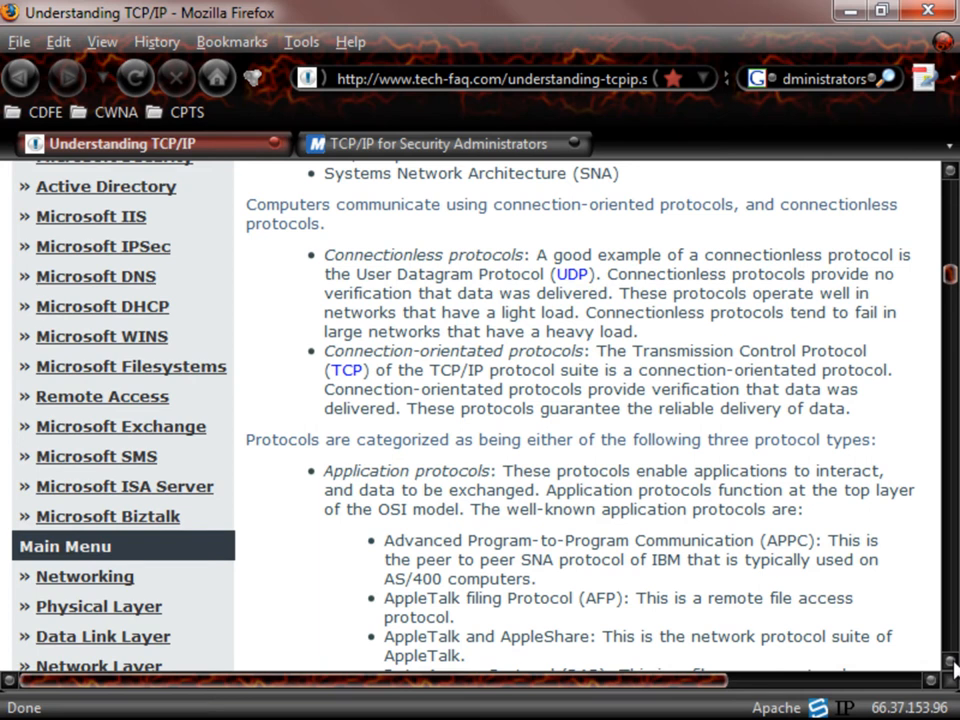
pyautogui.scroll(-3)
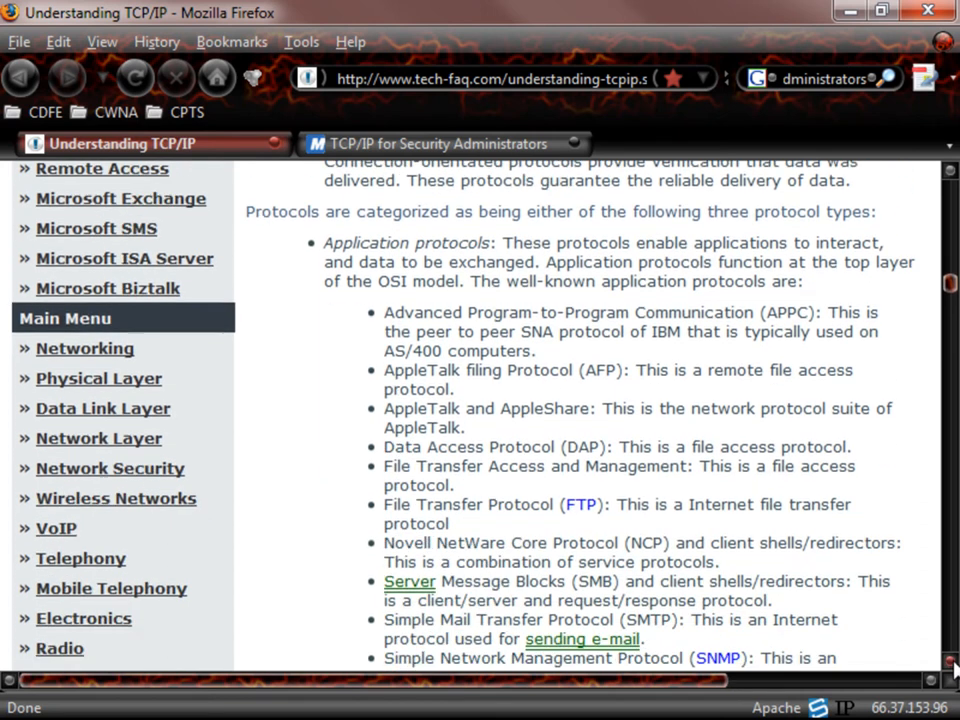
pyautogui.scroll(-3)
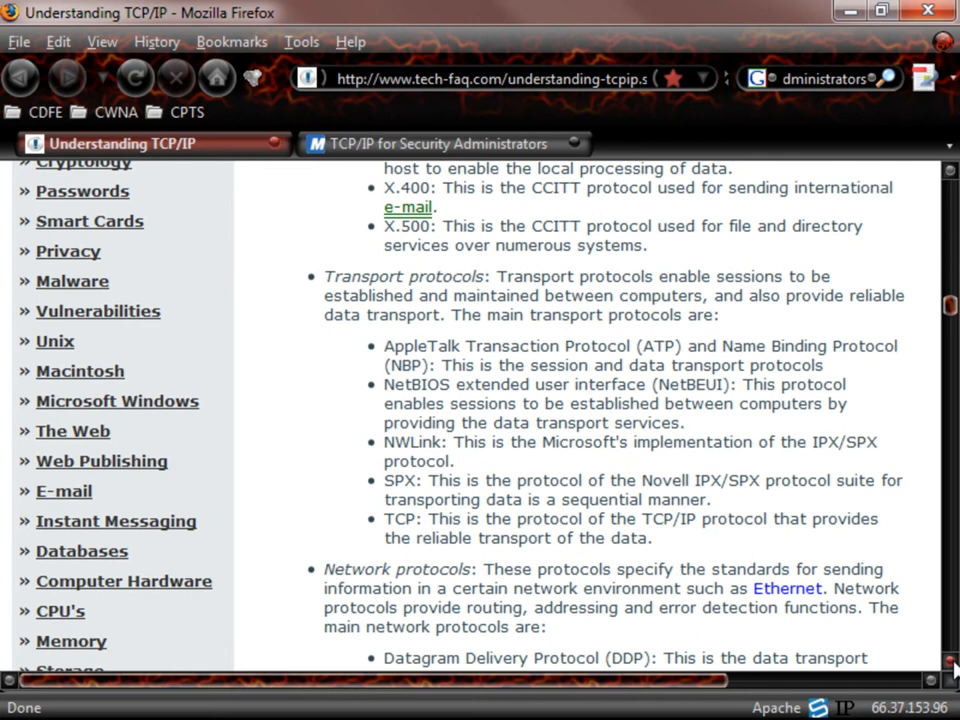
pyautogui.scroll(3)
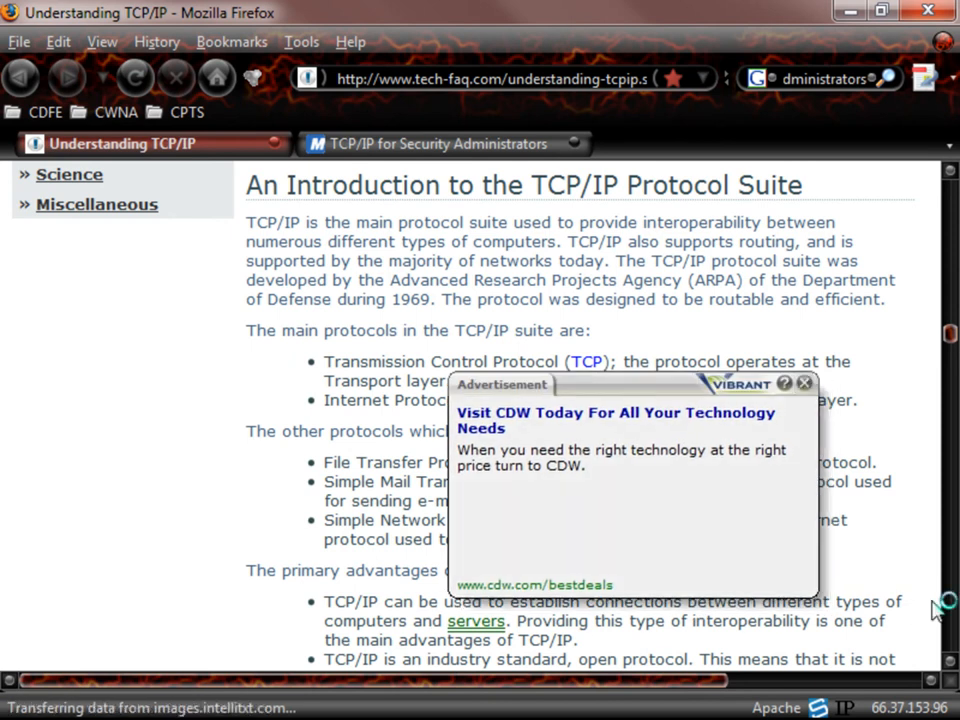
# Close the Vibrant ad, scroll down, and highlight the four-layer TCP/IP bullet list
pyautogui.click(805, 383)
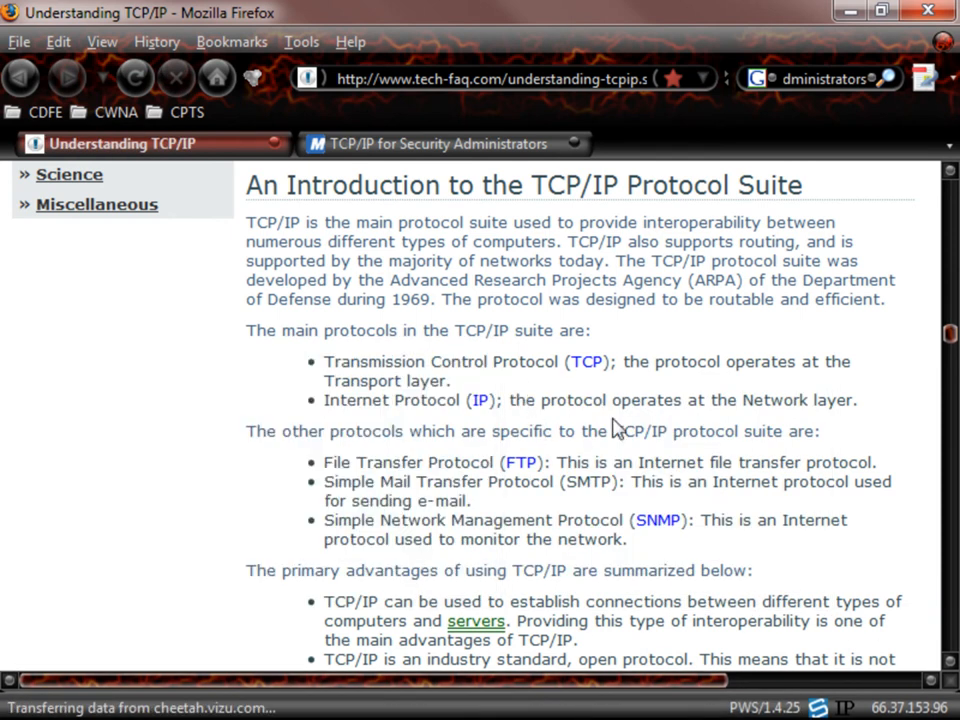
pyautogui.scroll(-3)
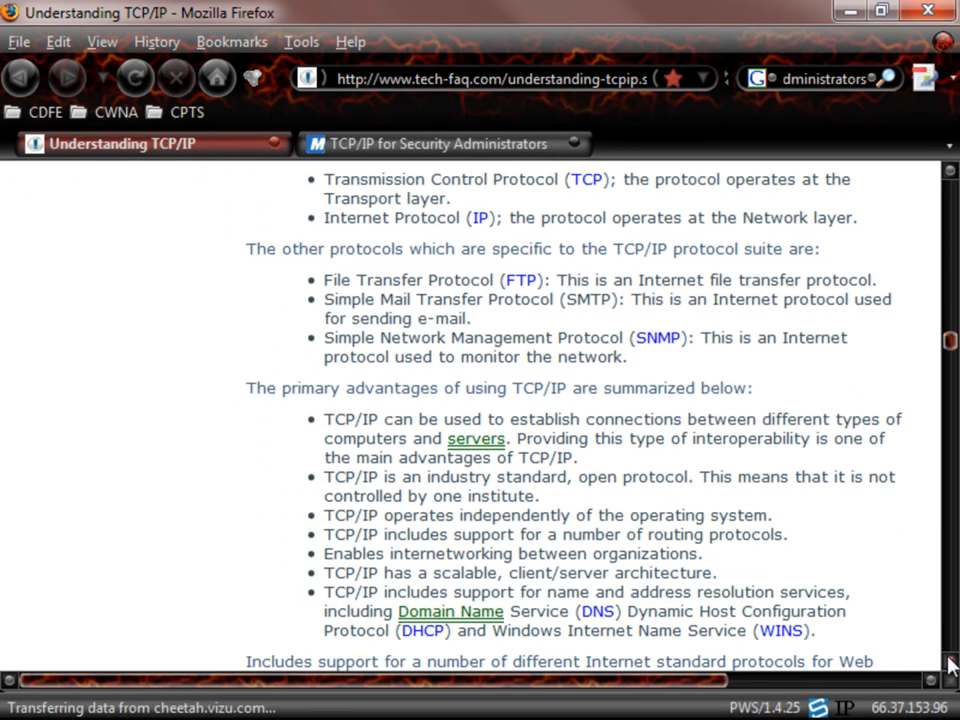
pyautogui.scroll(-3)
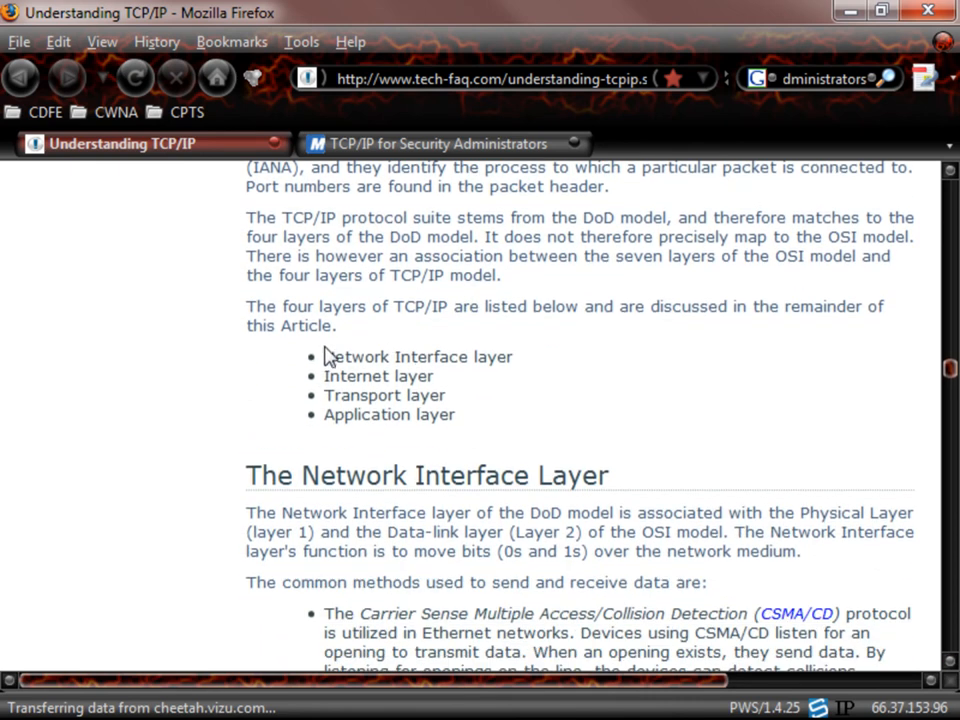
pyautogui.moveTo(324, 356); pyautogui.dragTo(457, 414)
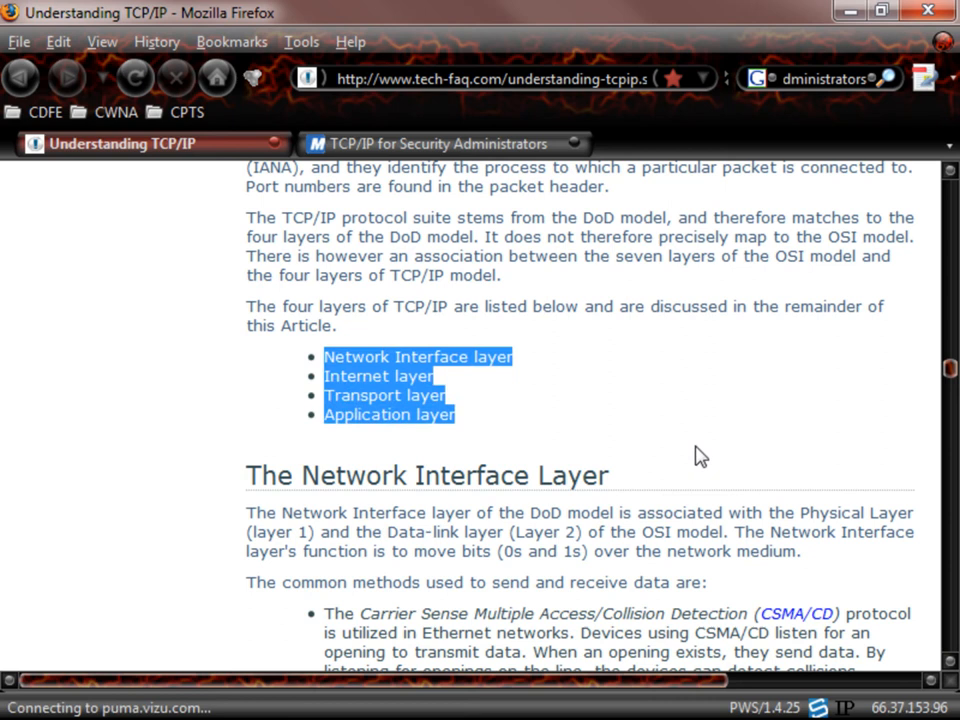
pyautogui.moveTo(818, 472)
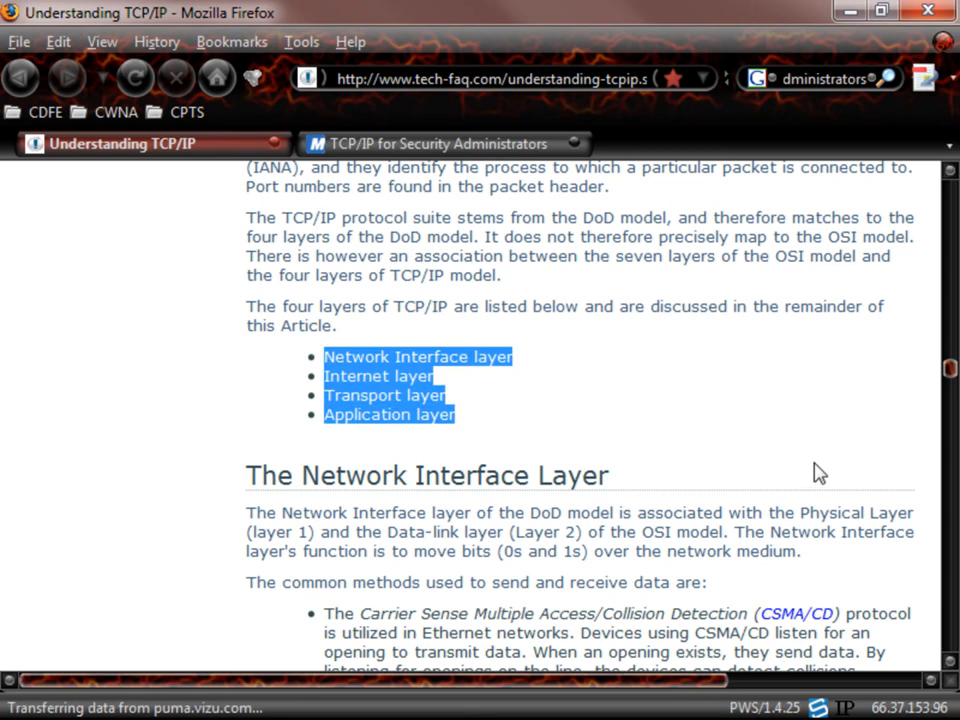
pyautogui.moveTo(865, 512)
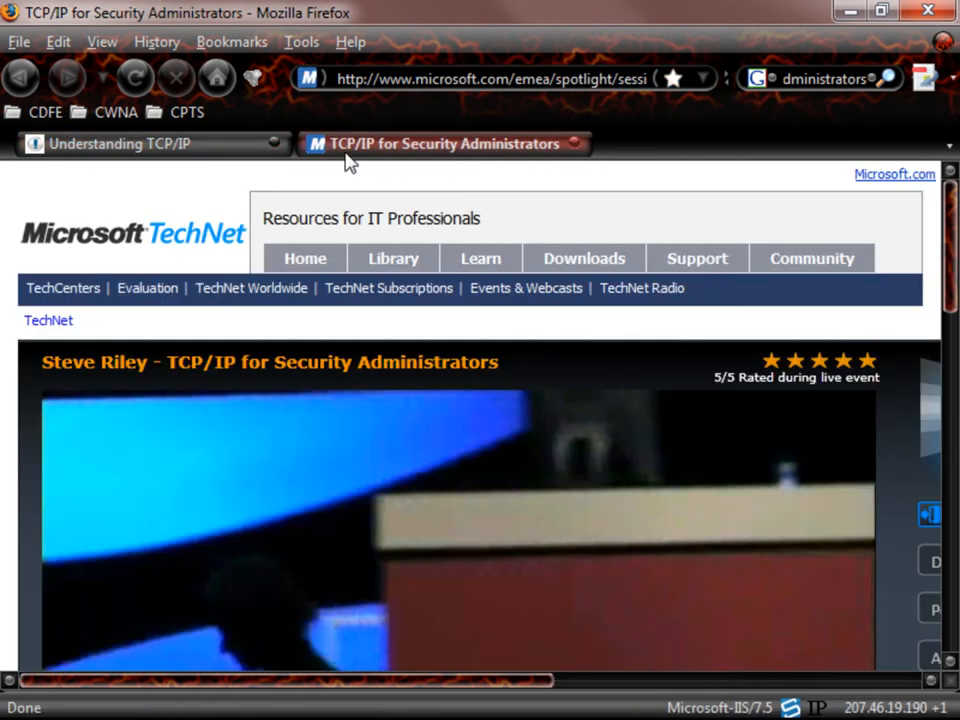
pyautogui.moveTo(550, 160)
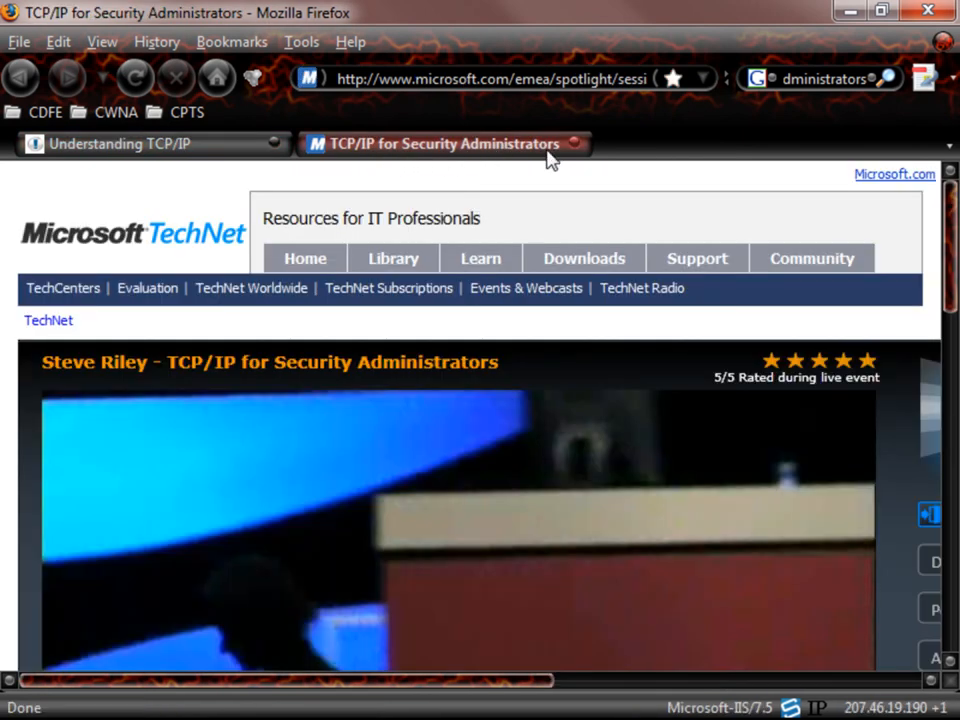
pyautogui.moveTo(82, 385)
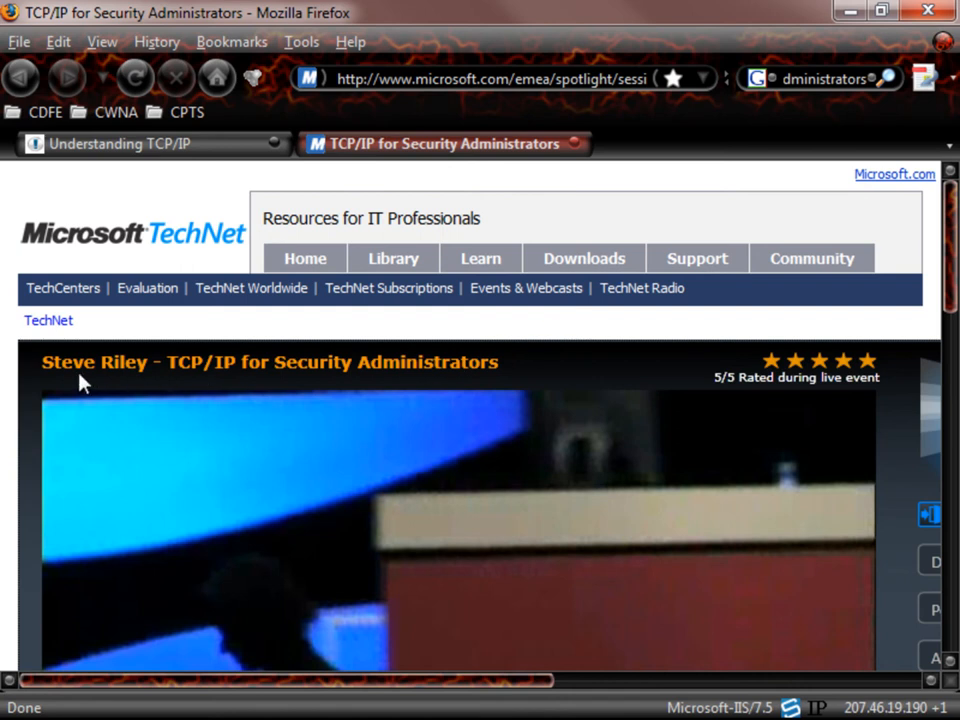
pyautogui.moveTo(923, 470)
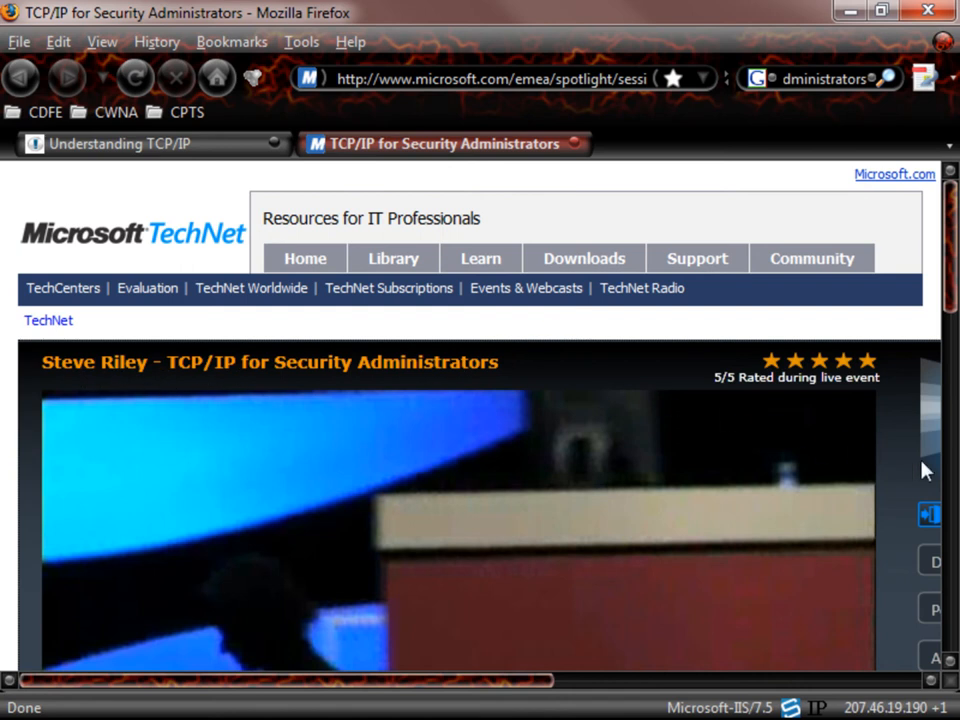
# Scroll the TCP/IP for Security Administrators page down to the video player
pyautogui.scroll(-3)
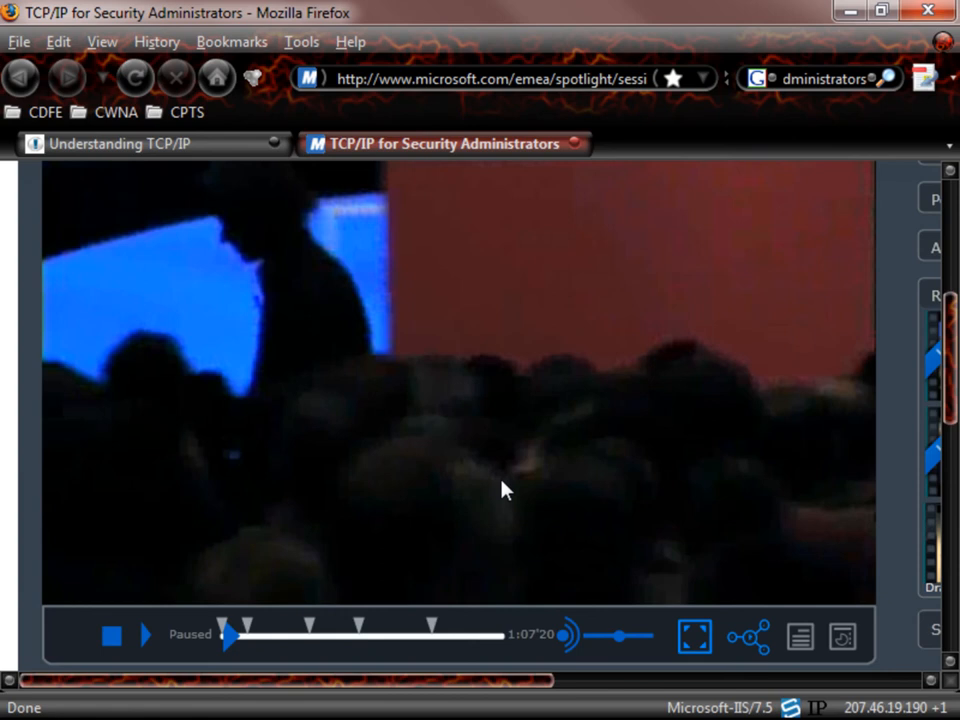
pyautogui.moveTo(362, 378)
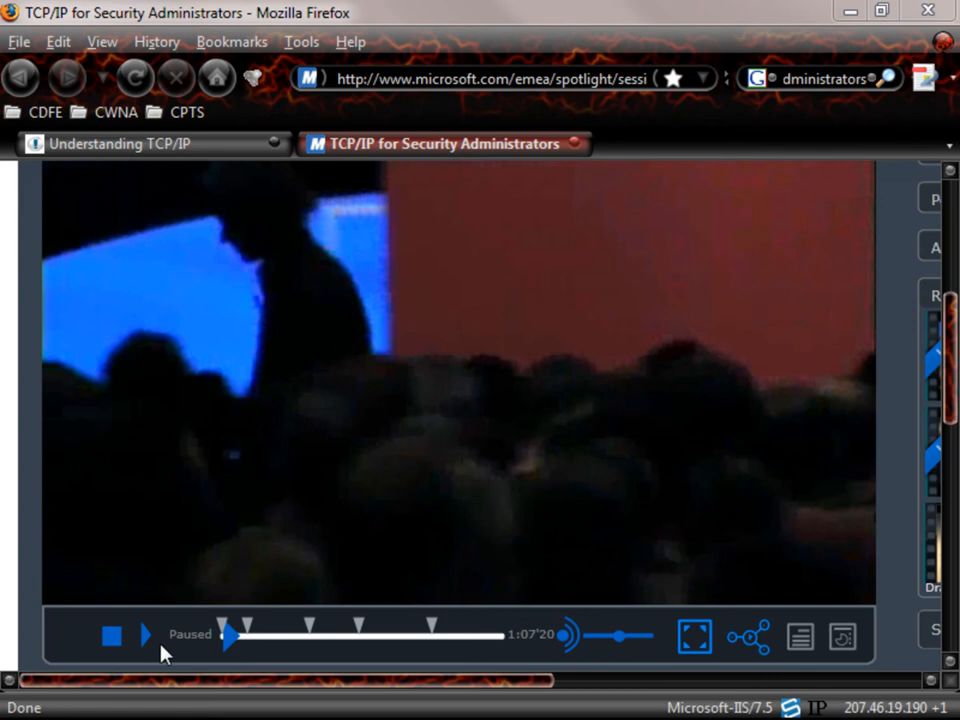
# Play the session video to about 01:03, then pause it
pyautogui.click(144, 634)
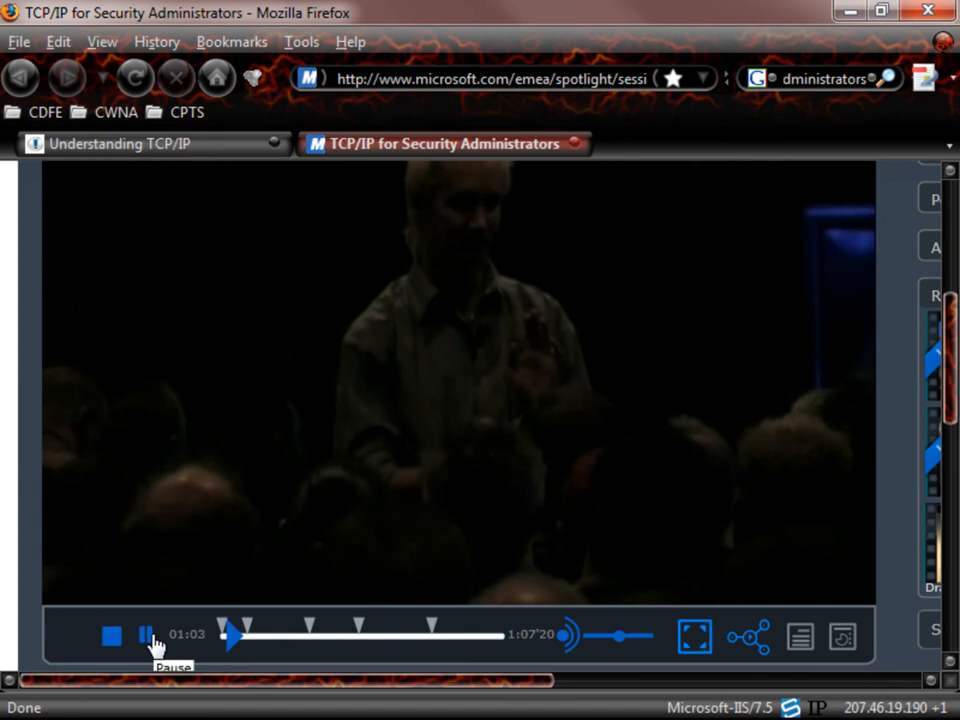
pyautogui.click(145, 635)
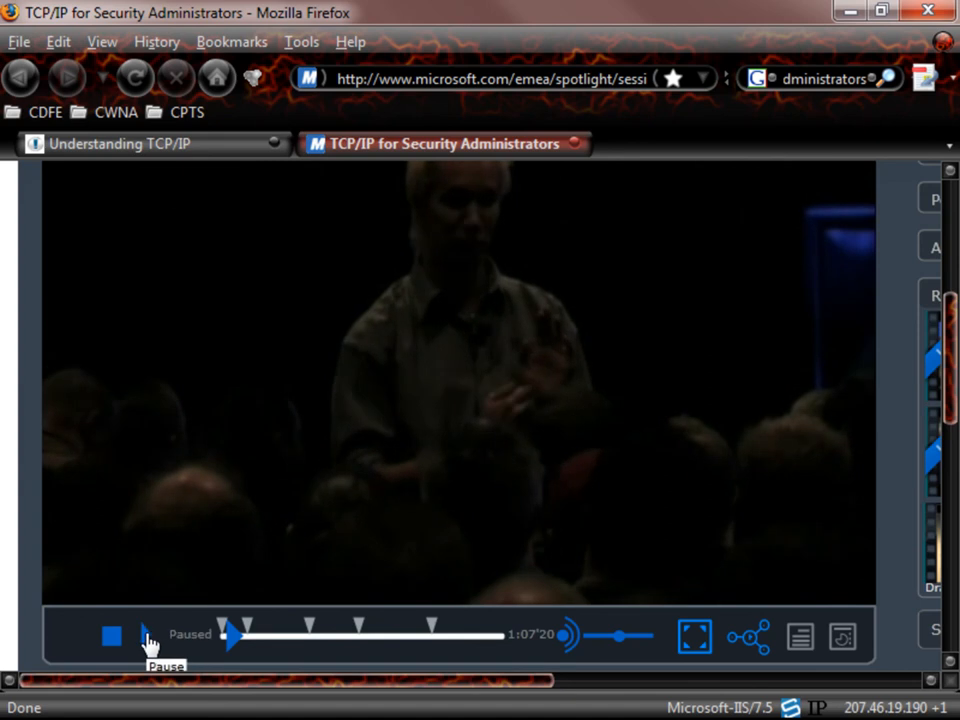